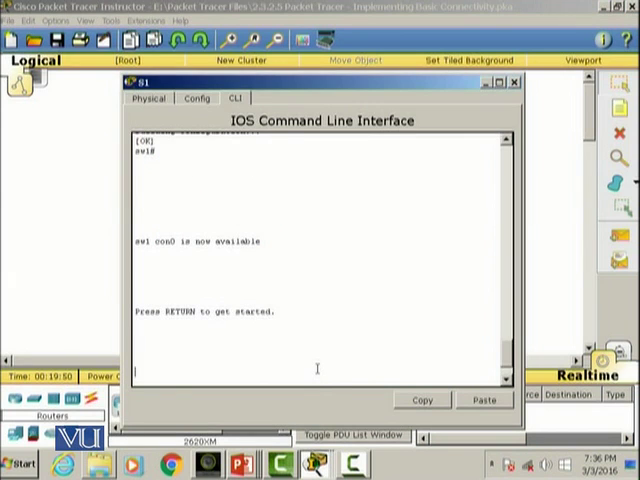
Log in to S1's console, then enter enable and 'config t' modes.
{"action": "key", "text": "enter"}
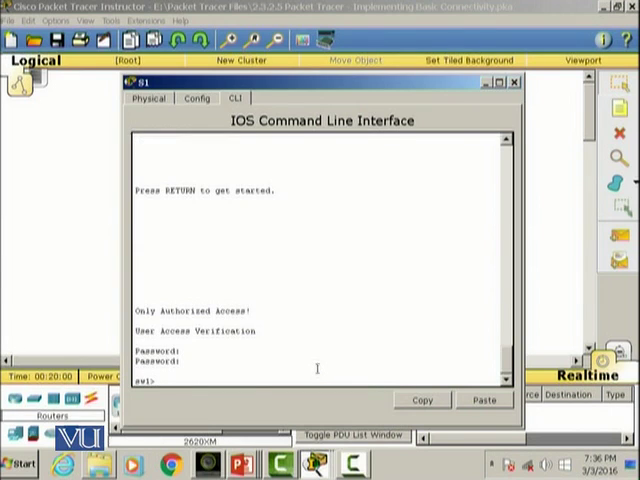
{"action": "type", "text": "ena"}
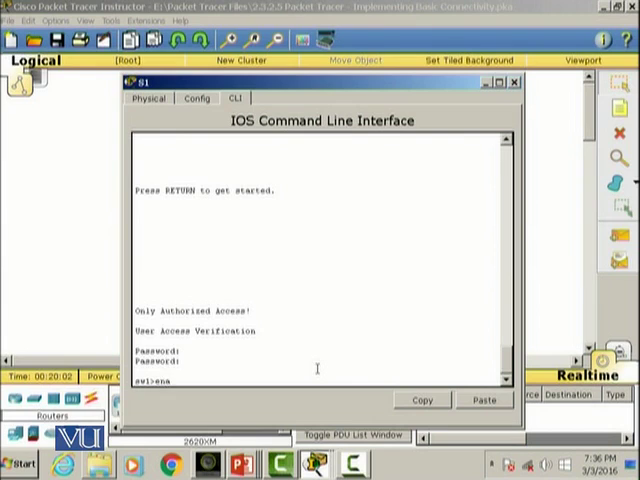
{"action": "type", "text": "enable"}
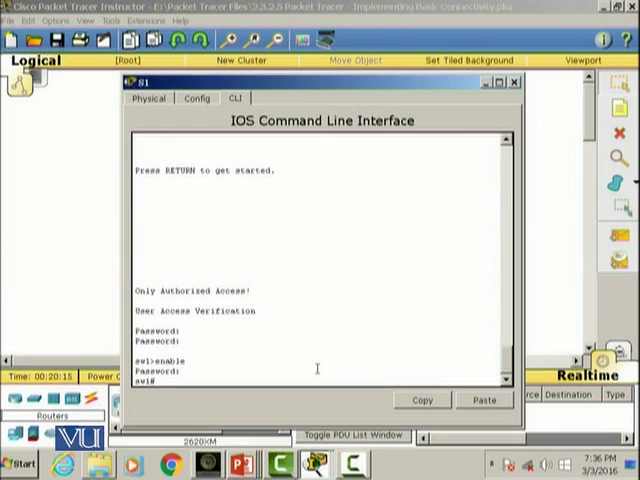
{"action": "type", "text": "config"}
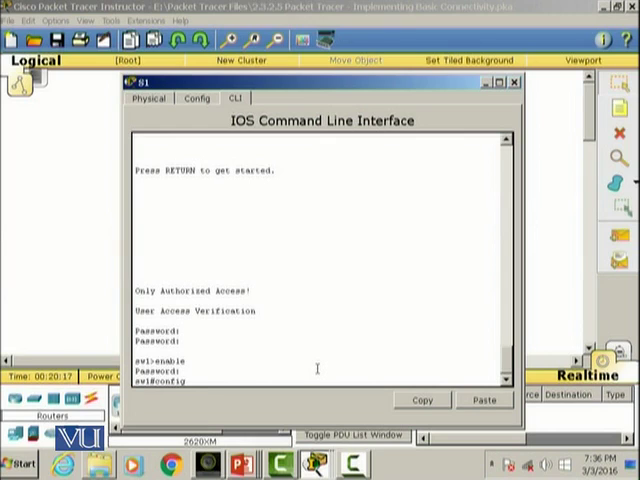
{"action": "type", "text": "config t"}
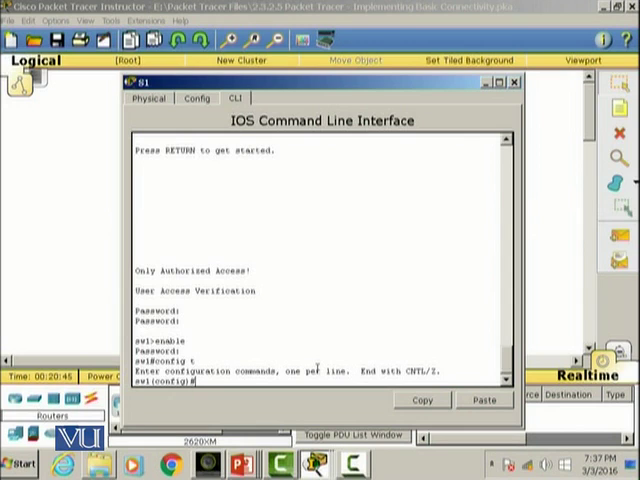
Enter interface vlan 1 and assign IP 192.168.1.253 with mask 255.255.255.0.
{"action": "type", "text": "interface"}
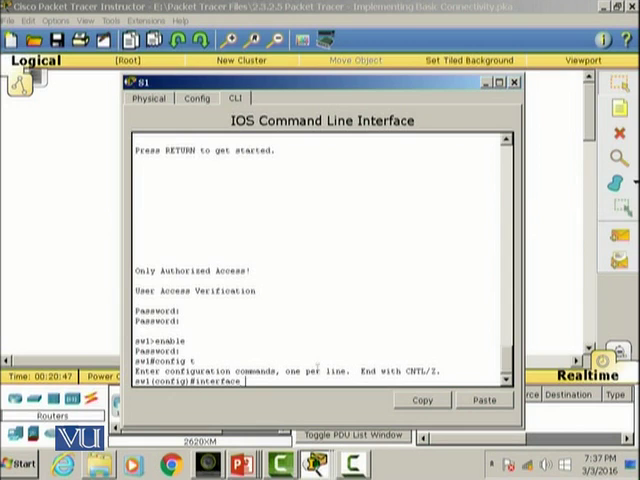
{"action": "type", "text": "vlan 1"}
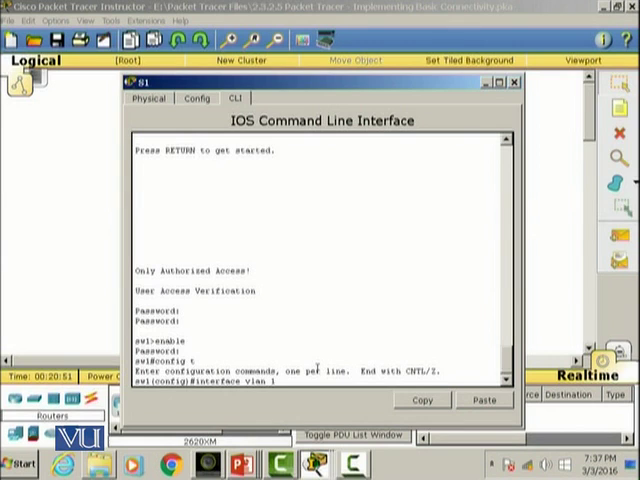
{"action": "key", "text": "Return"}
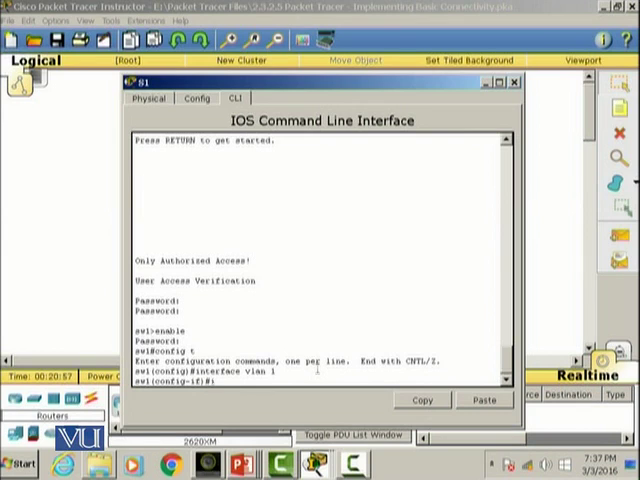
{"action": "type", "text": "ip addre"}
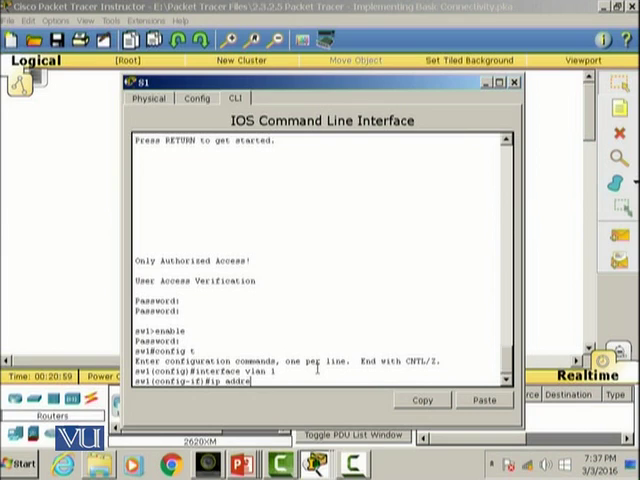
{"action": "type", "text": "ss"}
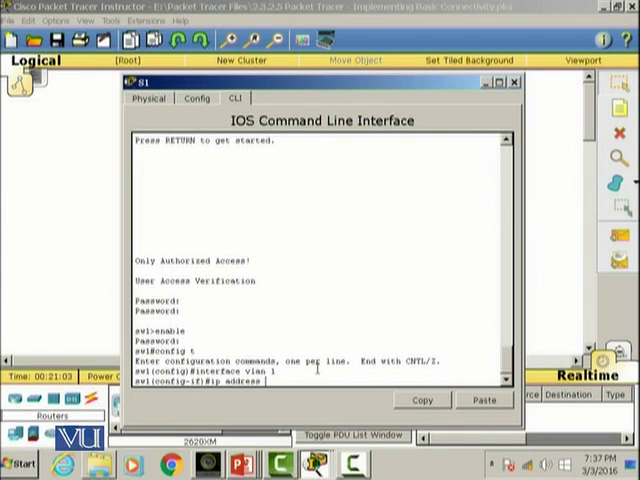
{"action": "type", "text": "192.1"}
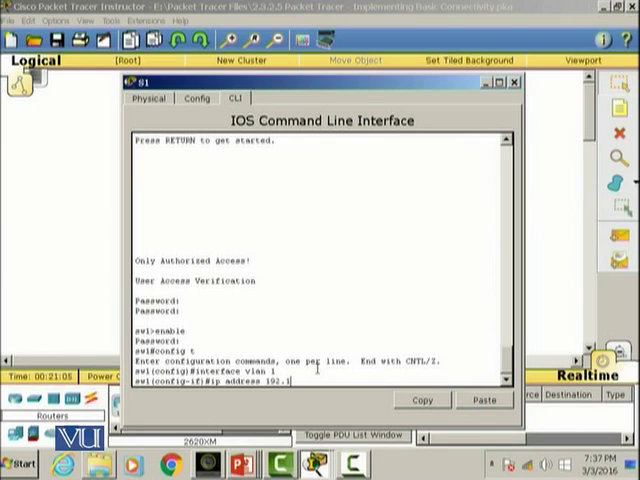
{"action": "type", "text": "68.1.253 255."}
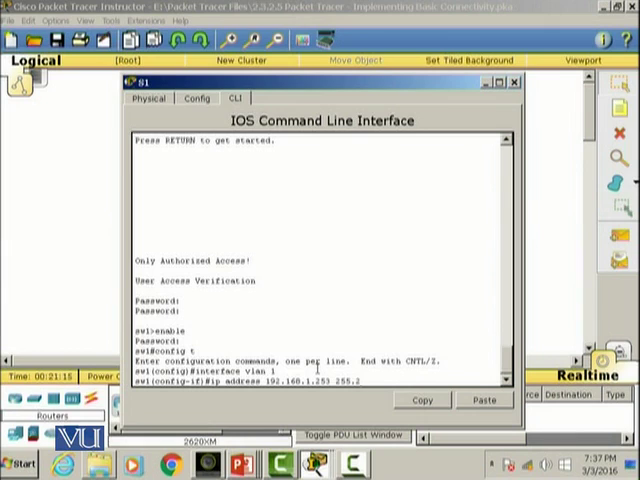
{"action": "type", "text": "255."}
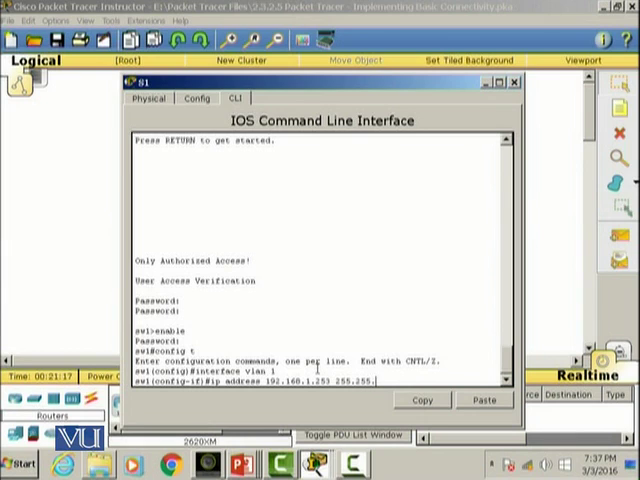
{"action": "type", "text": "255.0"}
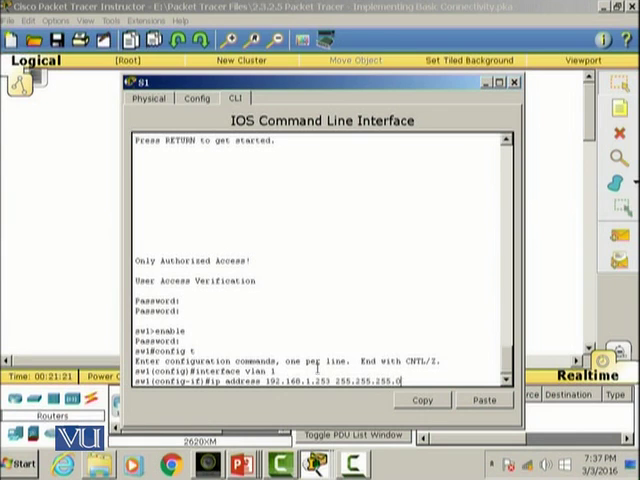
{"action": "key", "text": "Return"}
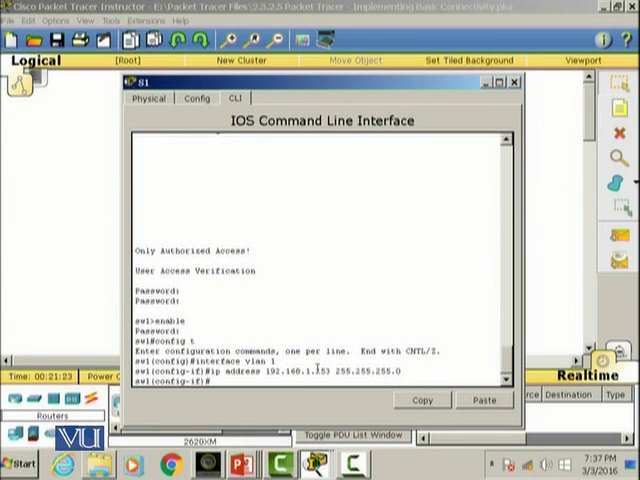
Bring the VLAN 1 interface up with 'no shutdown' and exit it.
{"action": "type", "text": "no"}
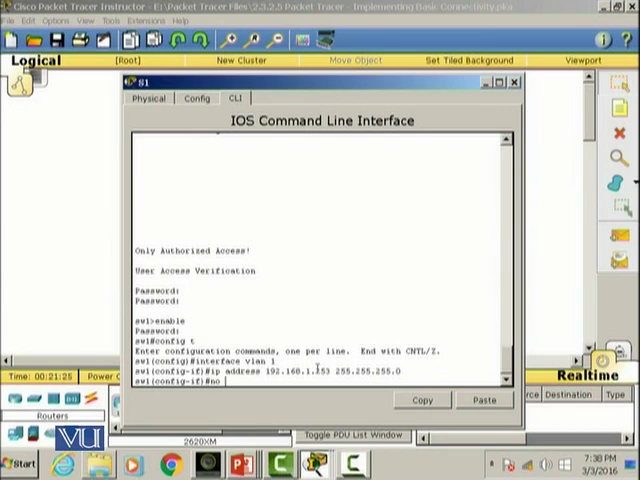
{"action": "type", "text": "shutdown"}
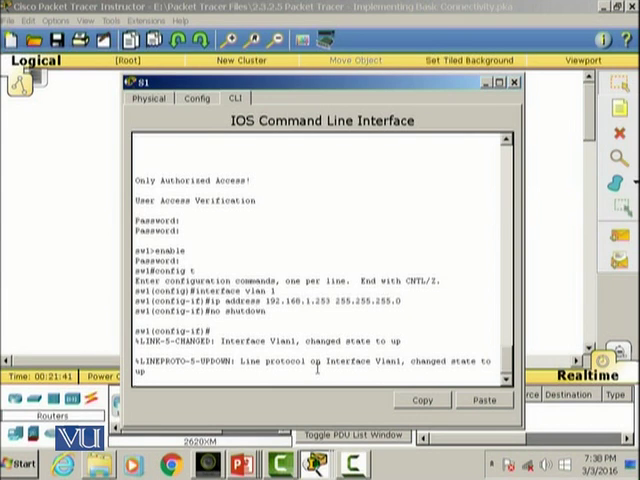
{"action": "type", "text": "ex"}
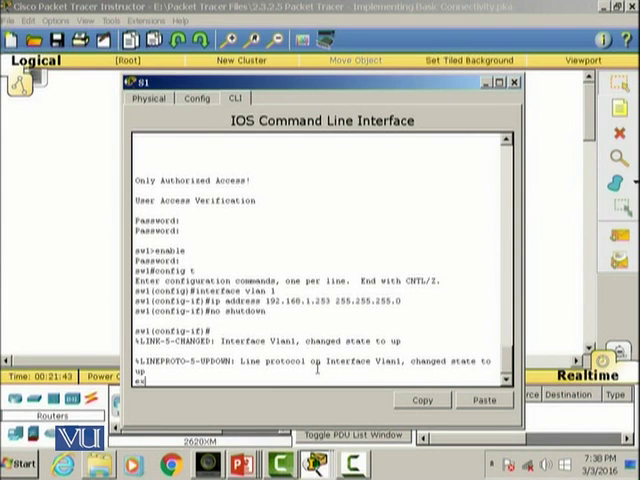
{"action": "type", "text": "exit"}
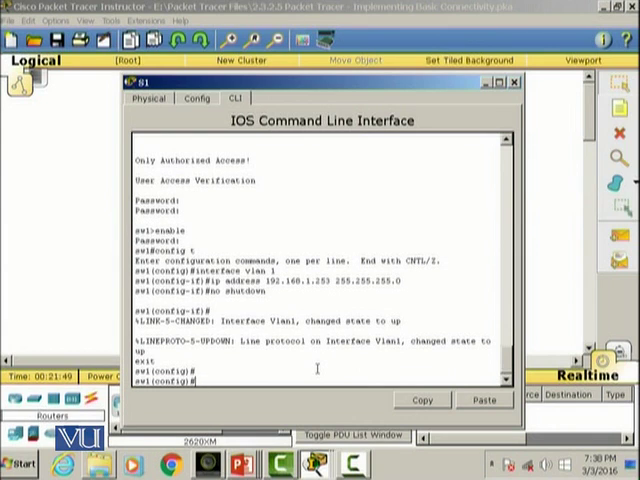
Exit to privileged mode and check 'show ip interface brief' for Vlan1 at 192.168.1.253.
{"action": "type", "text": "exit"}
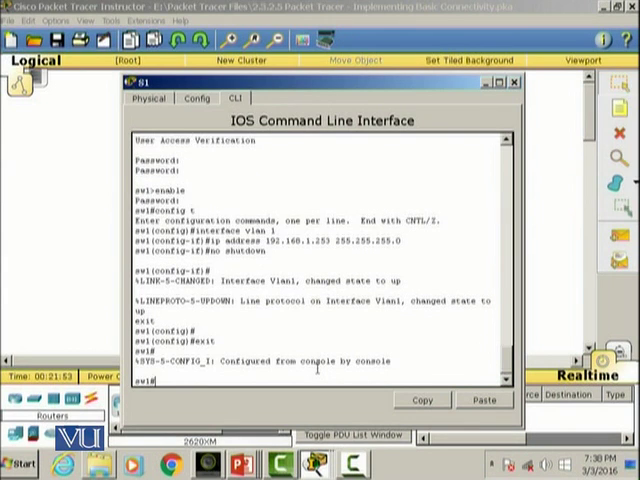
{"action": "type", "text": "show"}
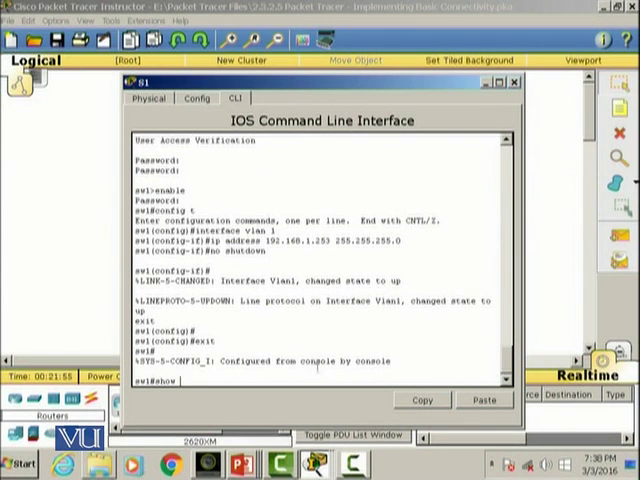
{"action": "type", "text": "ip"}
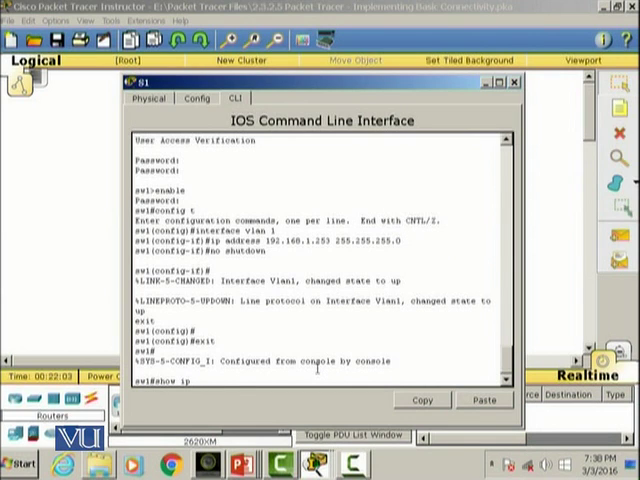
{"action": "type", "text": "interface"}
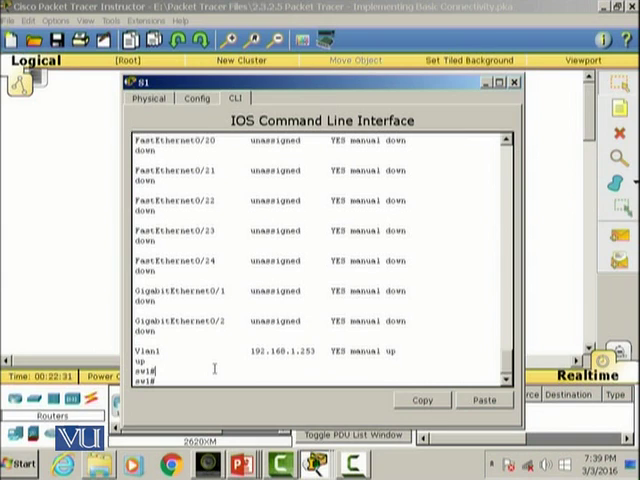
{"action": "mouse_move", "coordinate": [554, 125]}
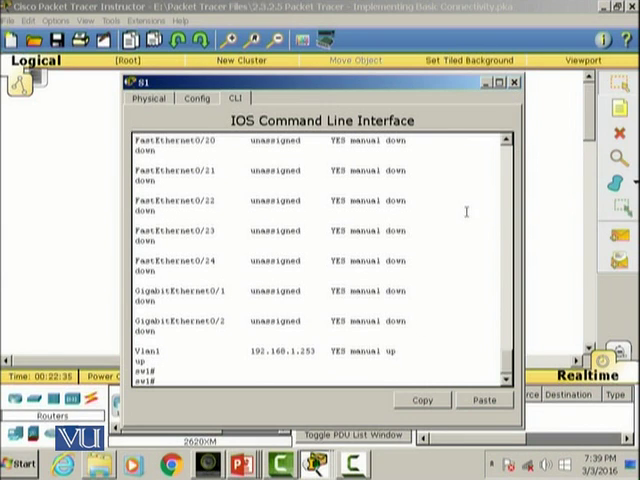
Copy S1's running-config to startup-config.
{"action": "type", "text": "copy ru"}
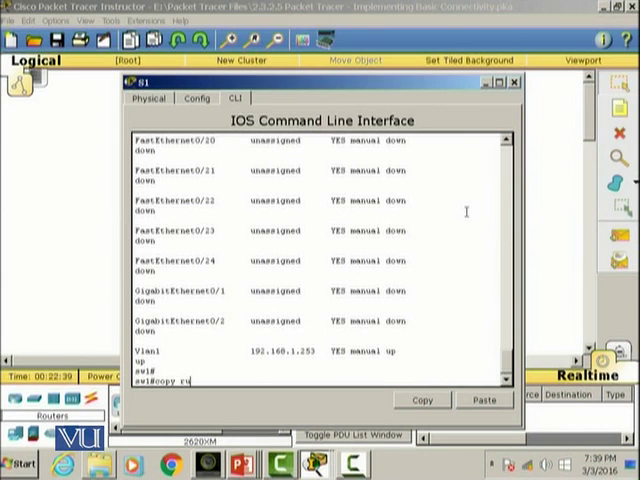
{"action": "type", "text": "nning-donfig"}
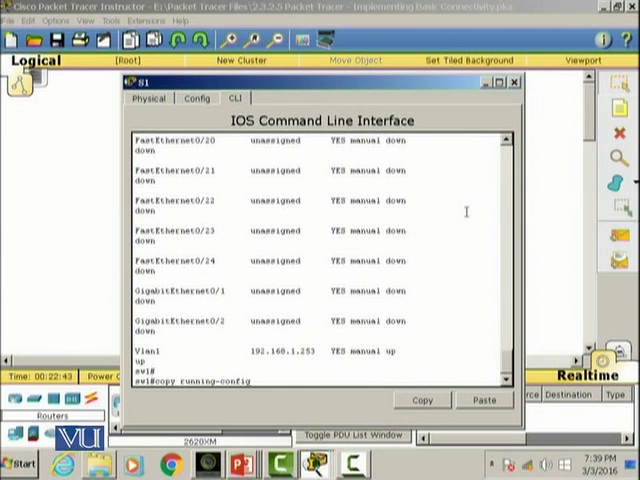
{"action": "type", "text": "startup"}
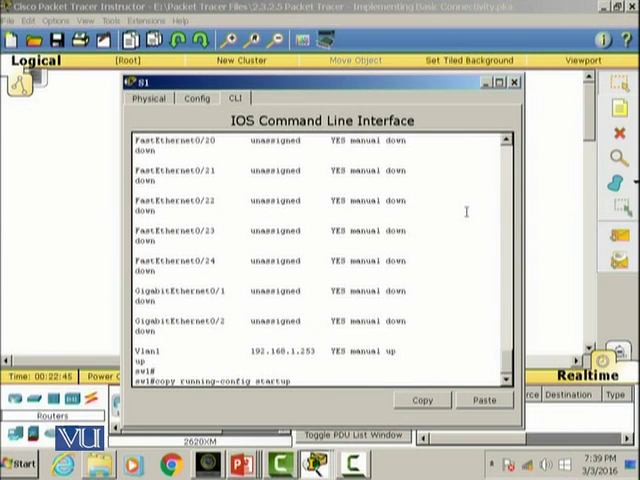
{"action": "type", "text": "-config"}
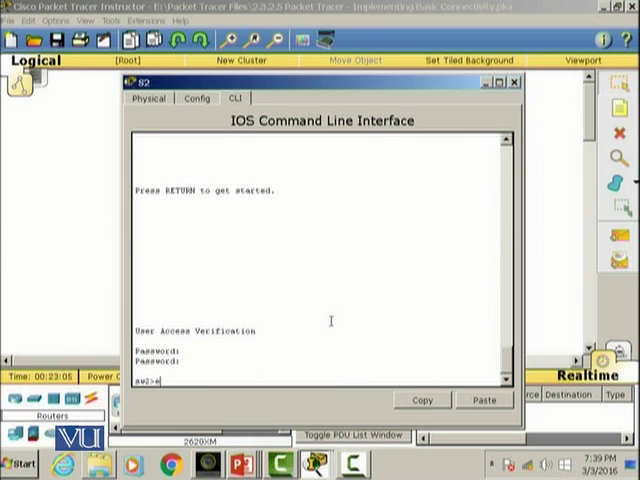
On S2, assign VLAN 1 192.168.1.254 255.255.255.0, enable it with 'no shutdown', and exit.
{"action": "type", "text": "enable"}
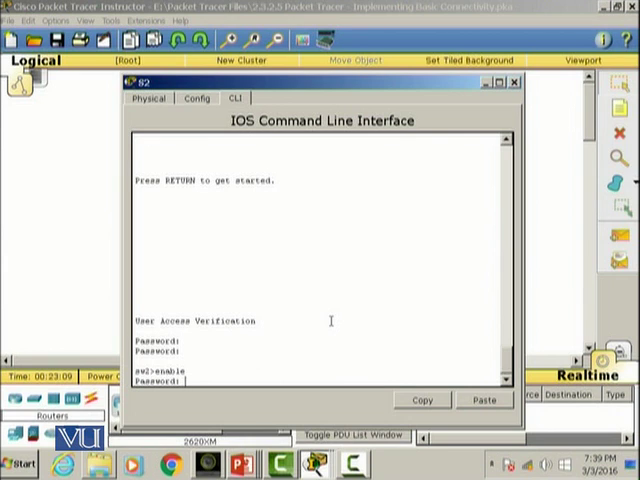
{"action": "type", "text": "config t"}
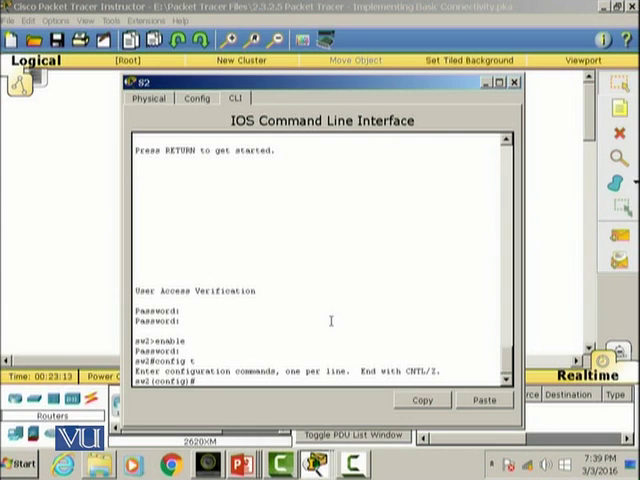
{"action": "type", "text": "interface vlan 1"}
{"action": "type", "text": "ip a"}
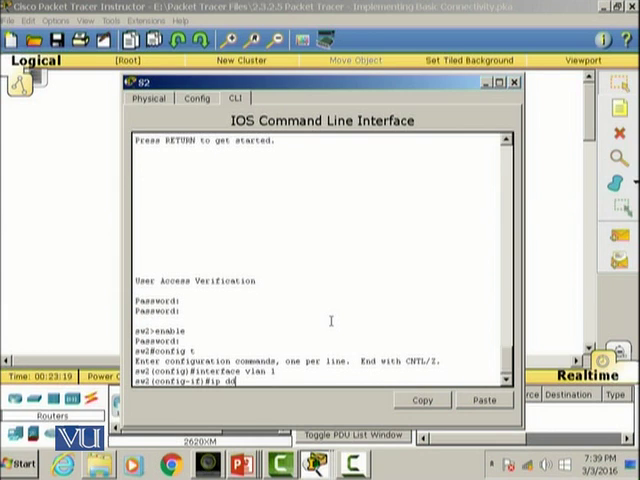
{"action": "type", "text": "d"}
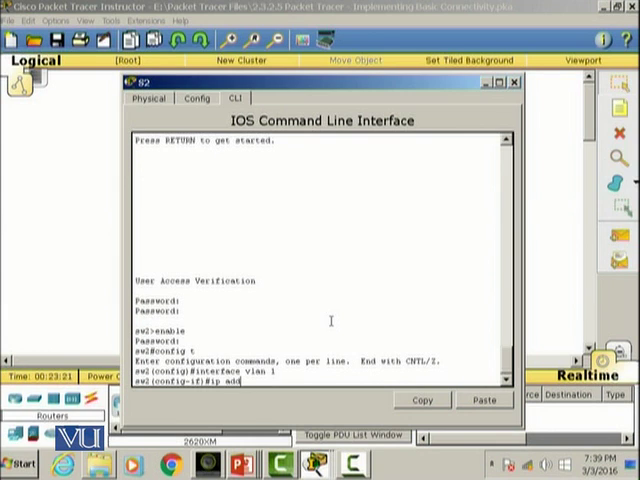
{"action": "type", "text": "ress"}
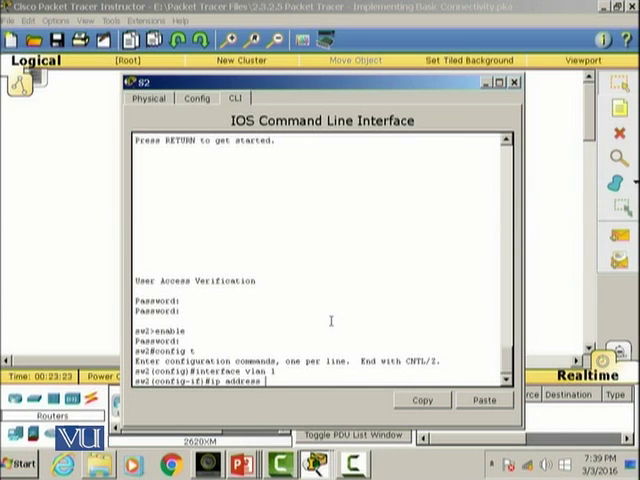
{"action": "type", "text": "192.168.1."}
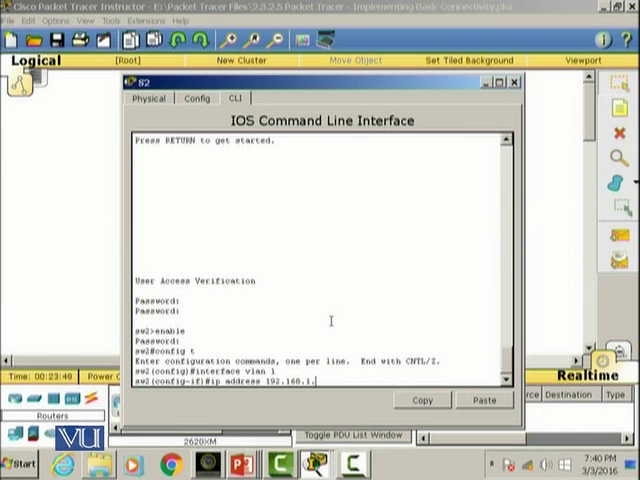
{"action": "type", "text": "254"}
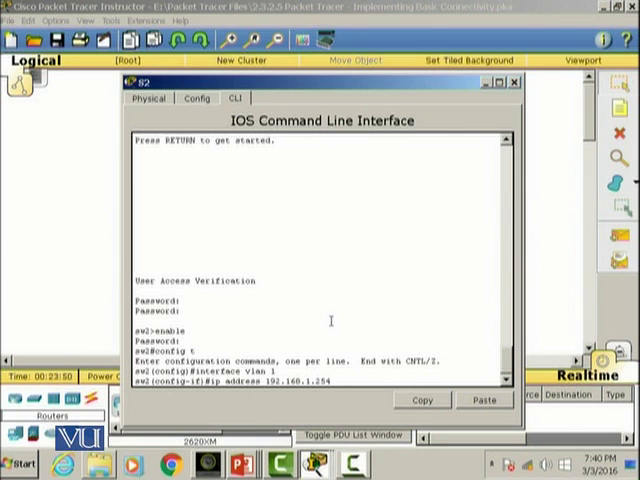
{"action": "type", "text": "255.255"}
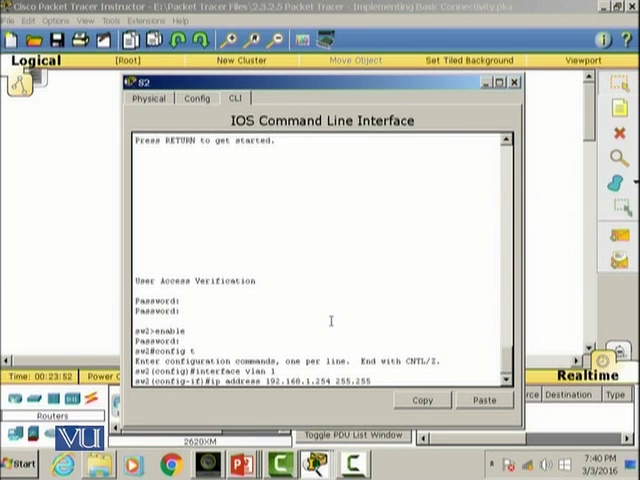
{"action": "type", "text": ".255.0"}
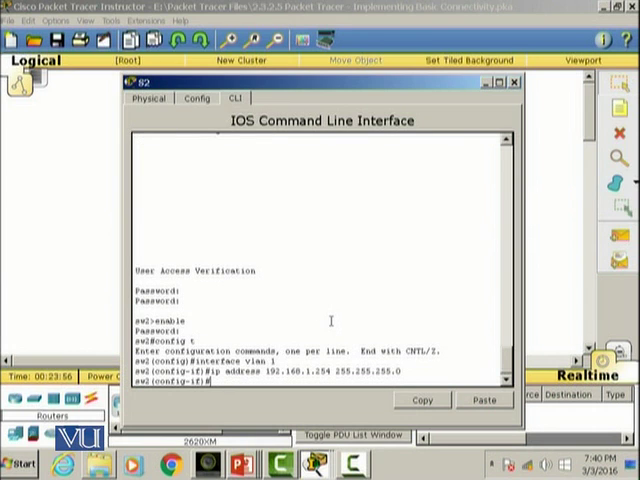
{"action": "type", "text": "no shutdown"}
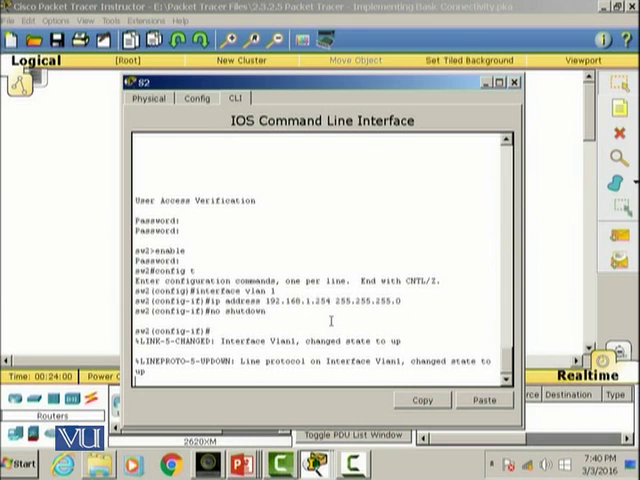
{"action": "type", "text": "exit"}
{"action": "type", "text": "copy running-config startup-config"}
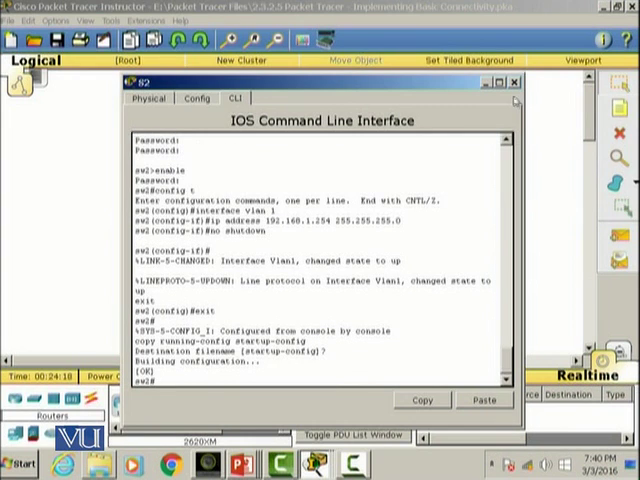
Close S2's console and ping 192.168.1.253 from PC1's command prompt.
{"action": "left_click", "coordinate": [518, 82]}
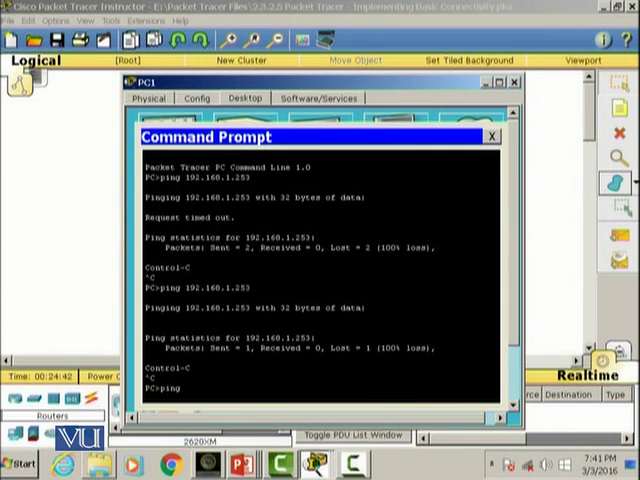
{"action": "type", "text": "192.168.1"}
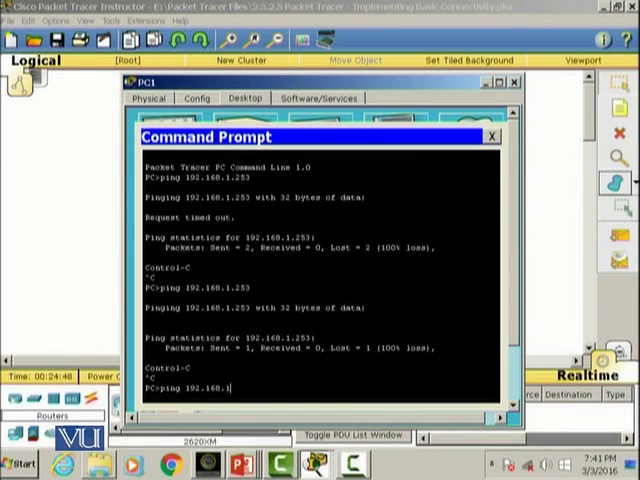
{"action": "type", "text": "253"}
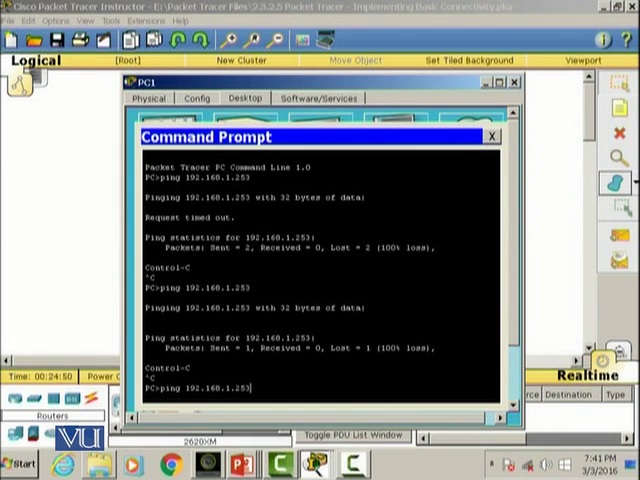